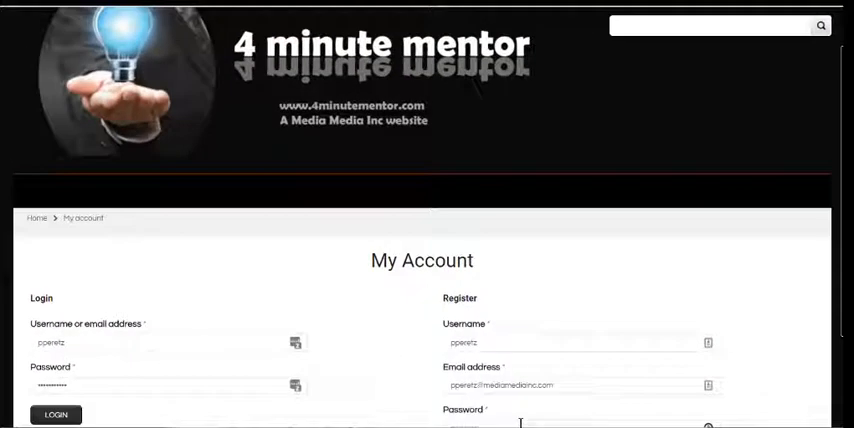
# Scroll down the My Account page to reach the login form's Password field.
pyautogui.scroll(-3)
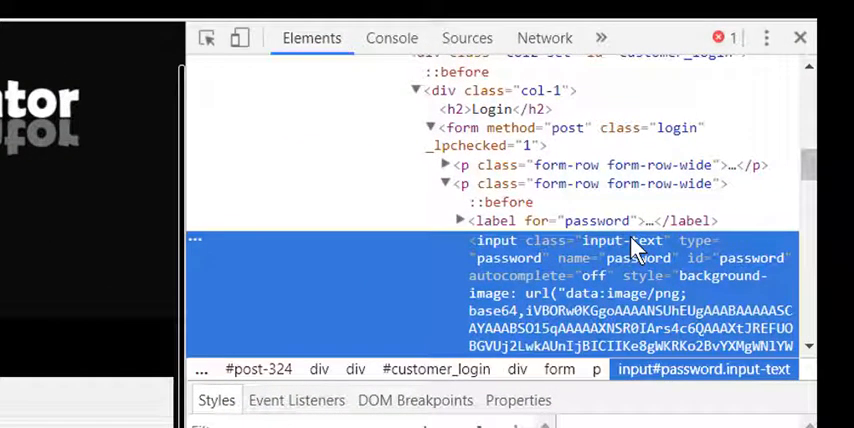
# Edit the password input's type attribute in the Elements panel, replacing password with text.
pyautogui.scroll(-3)
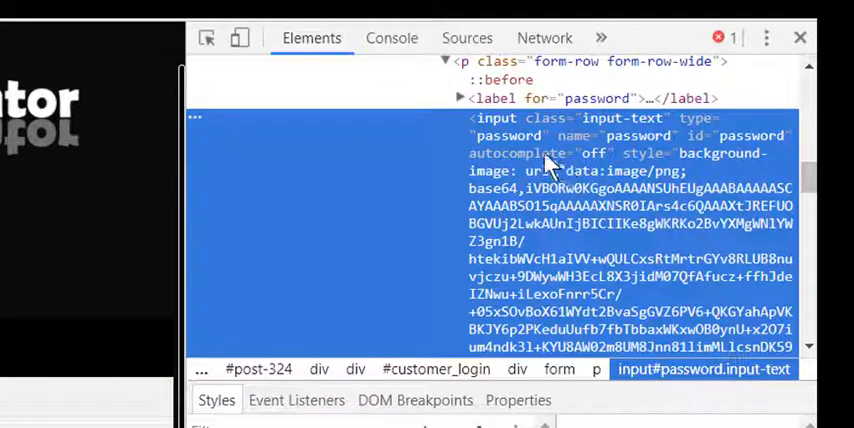
pyautogui.moveTo(696, 160)
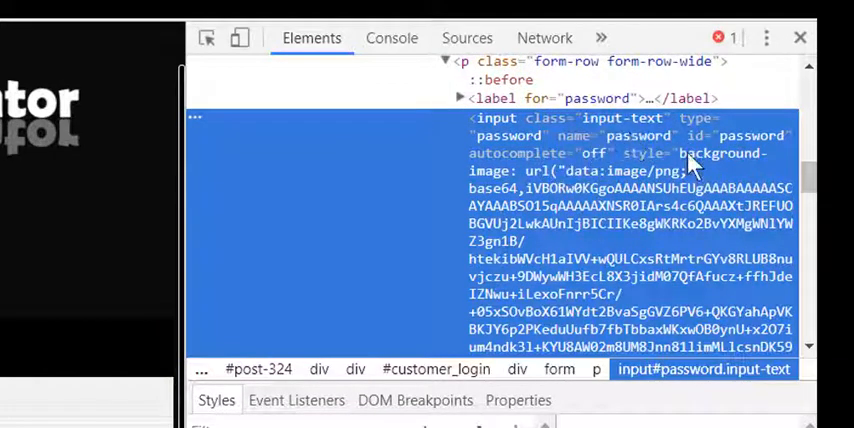
pyautogui.moveTo(668, 148)
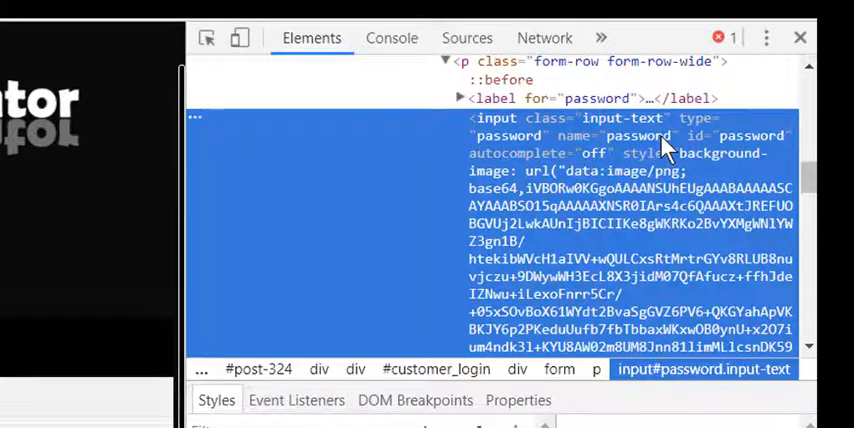
pyautogui.doubleClick(636, 136)
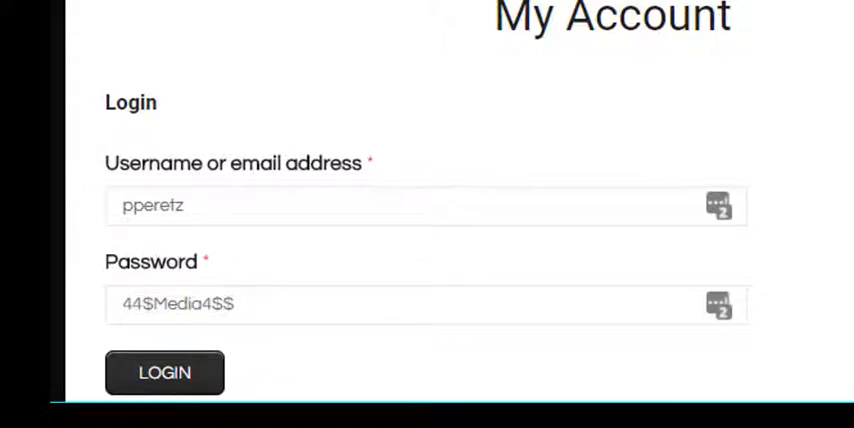
pyautogui.moveTo(638, 310)
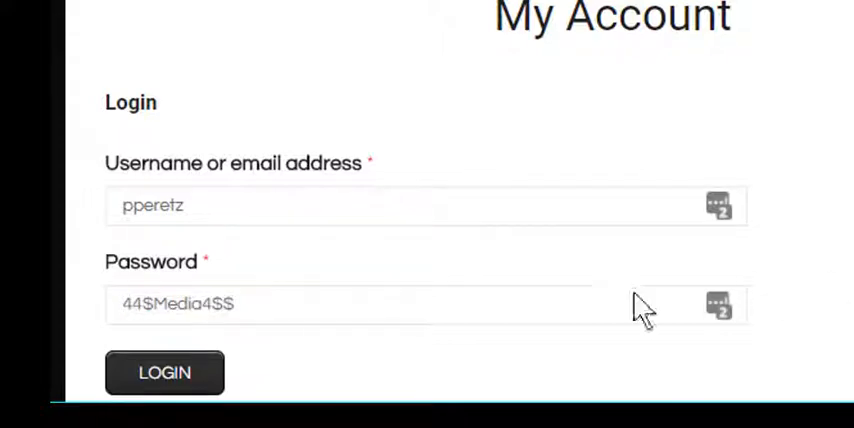
# Select the entire now-readable saved password in the Password field.
pyautogui.click(400, 304)
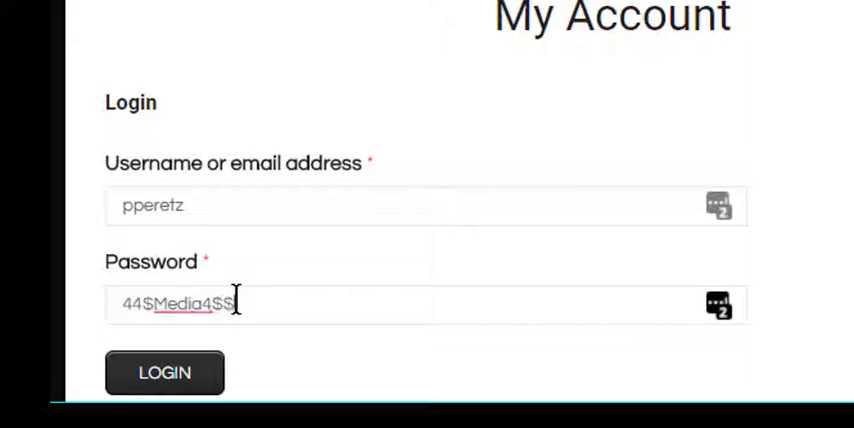
pyautogui.tripleClick(176, 304)
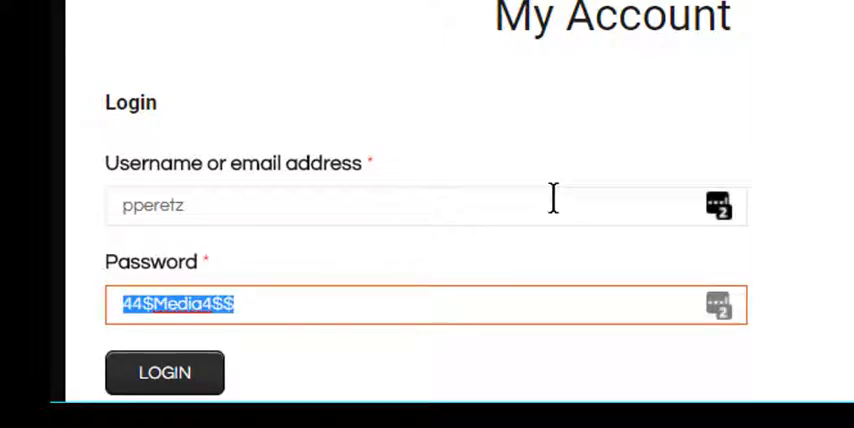